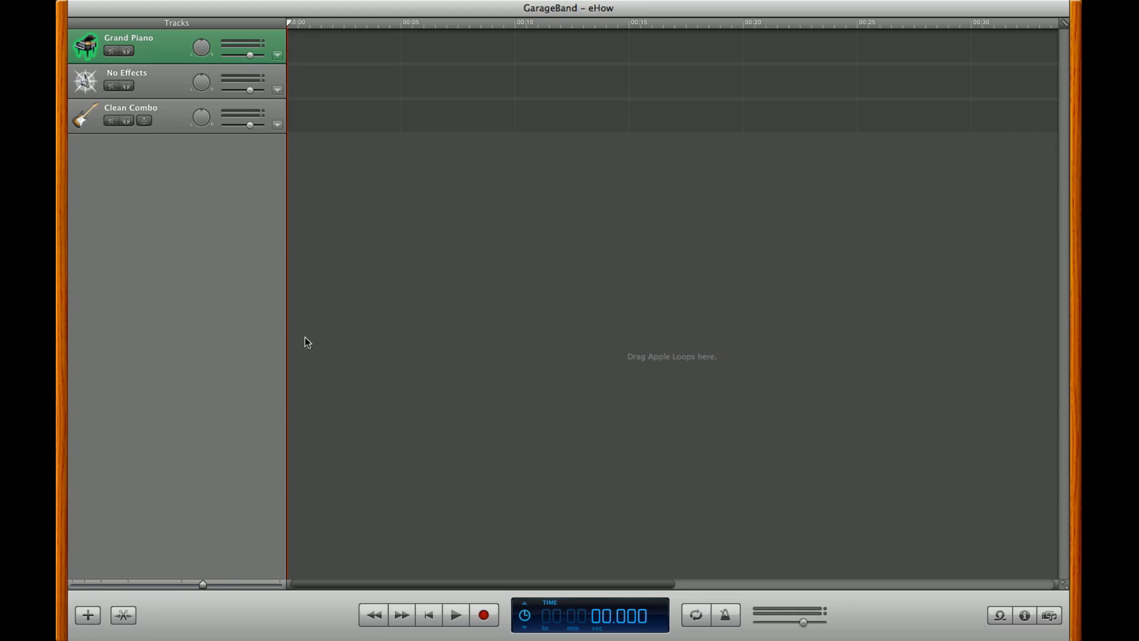
mouse_move(201, 153)
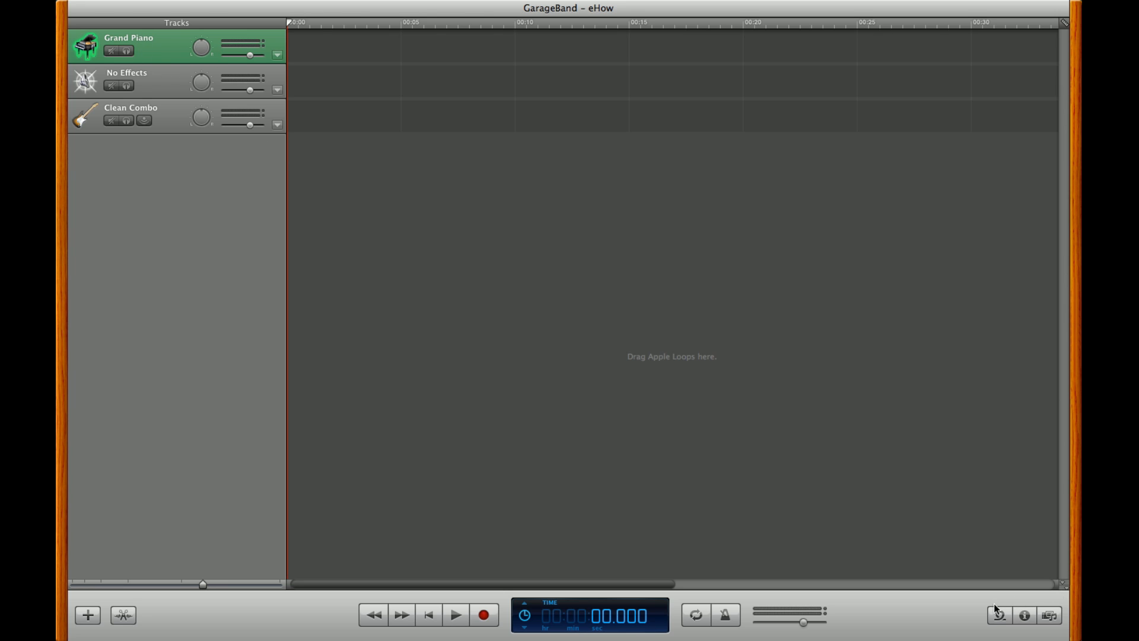
mouse_move(998, 615)
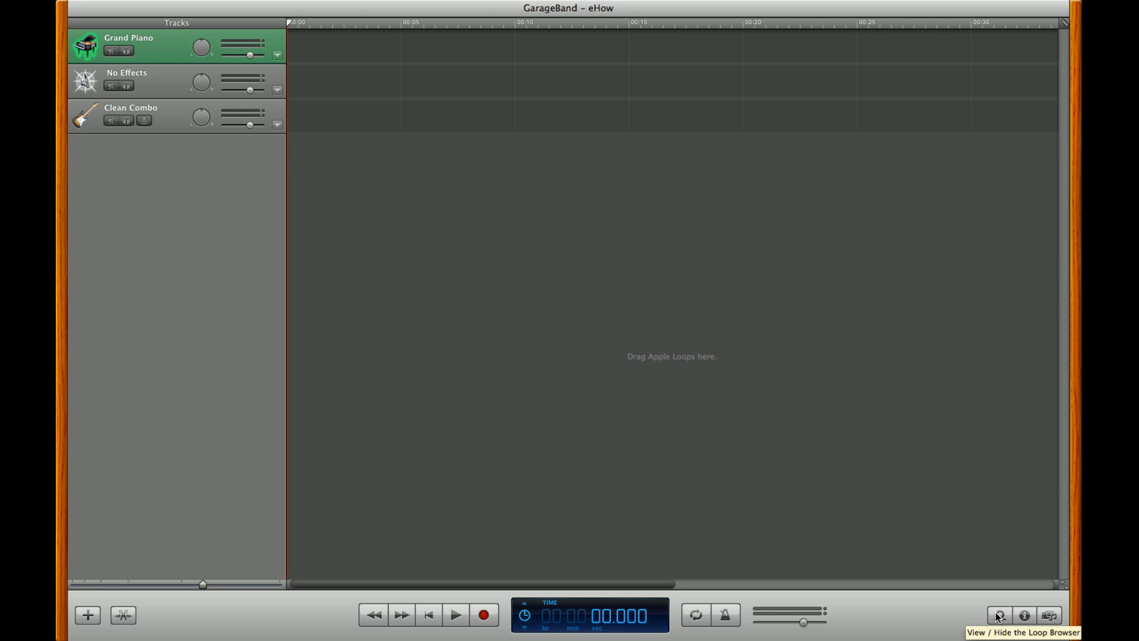
Place the 70s Ballad Piano 03 loop at the start of the Grand Piano track
left_click(998, 615)
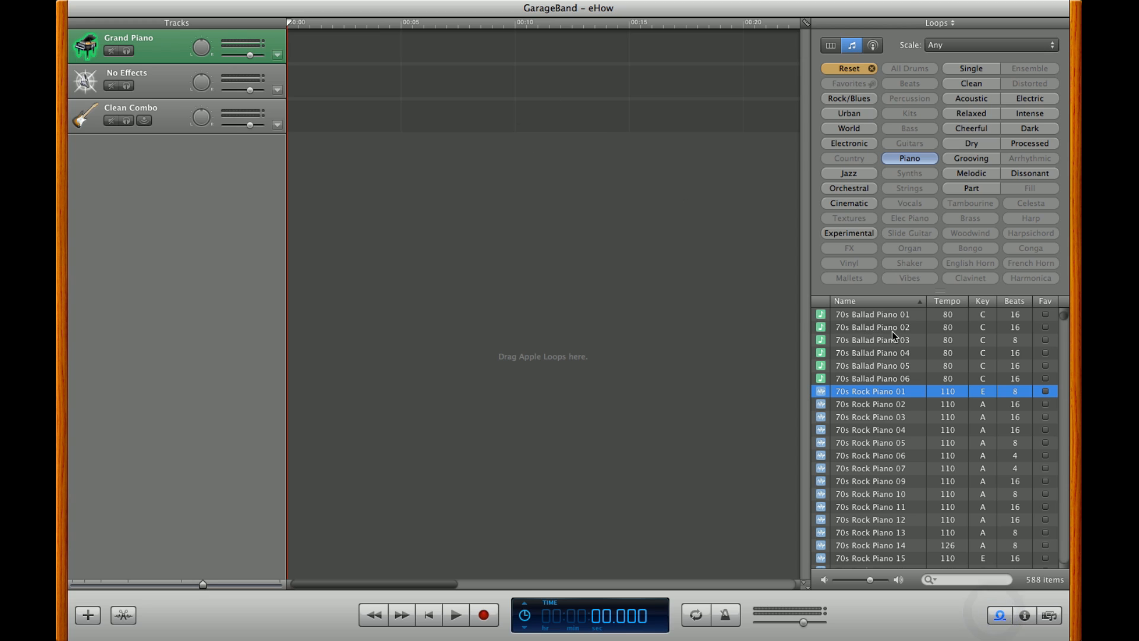
mouse_move(849, 356)
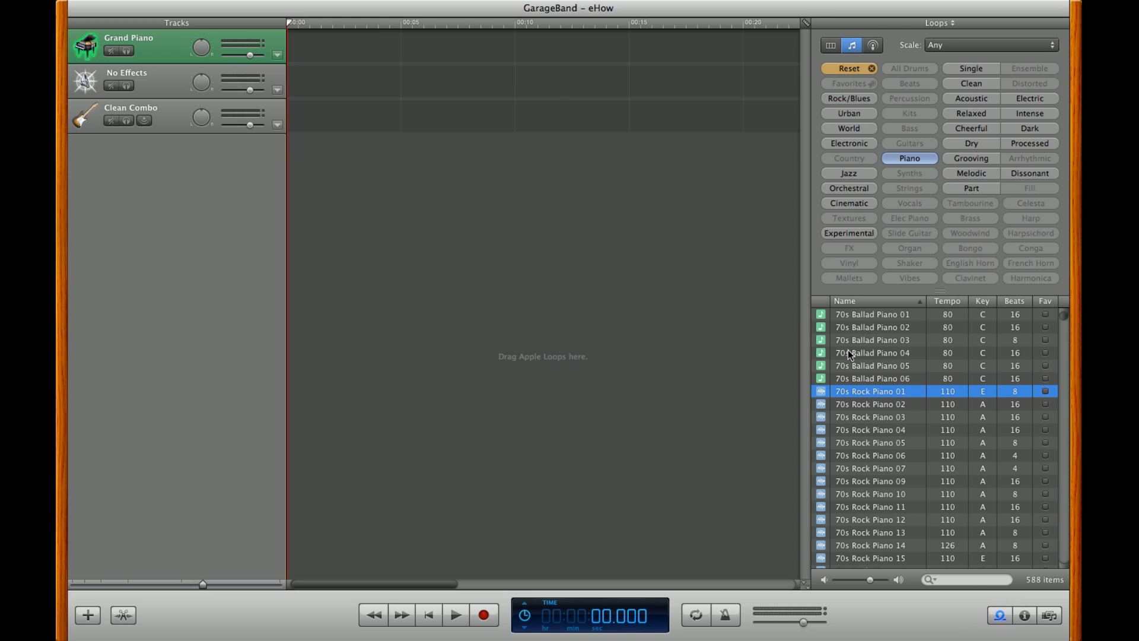
left_click(874, 339)
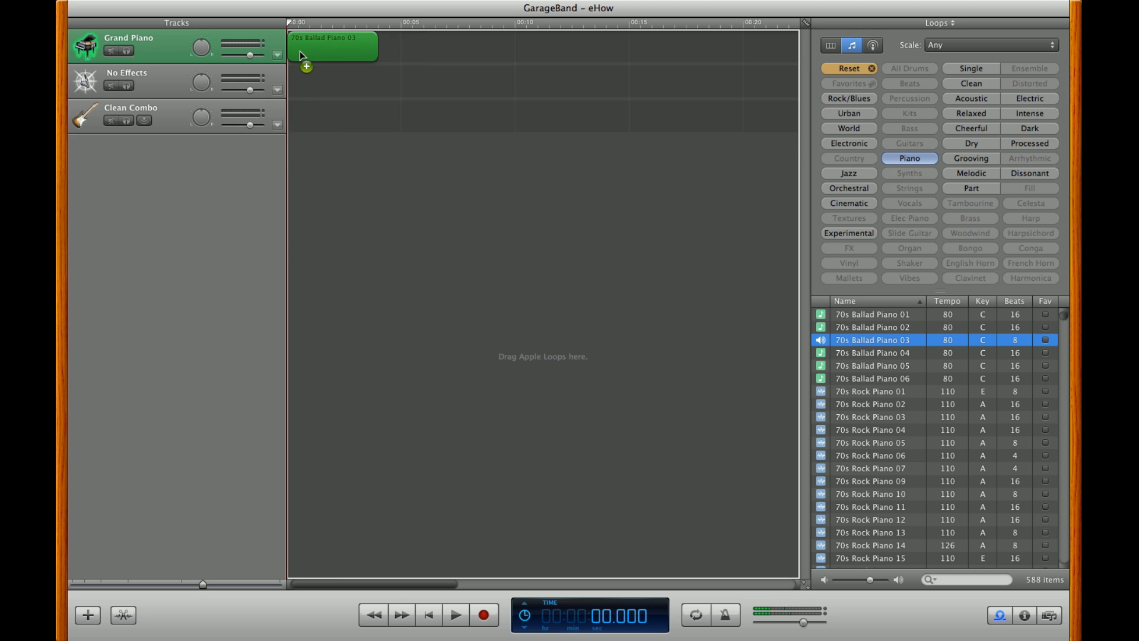
mouse_move(316, 57)
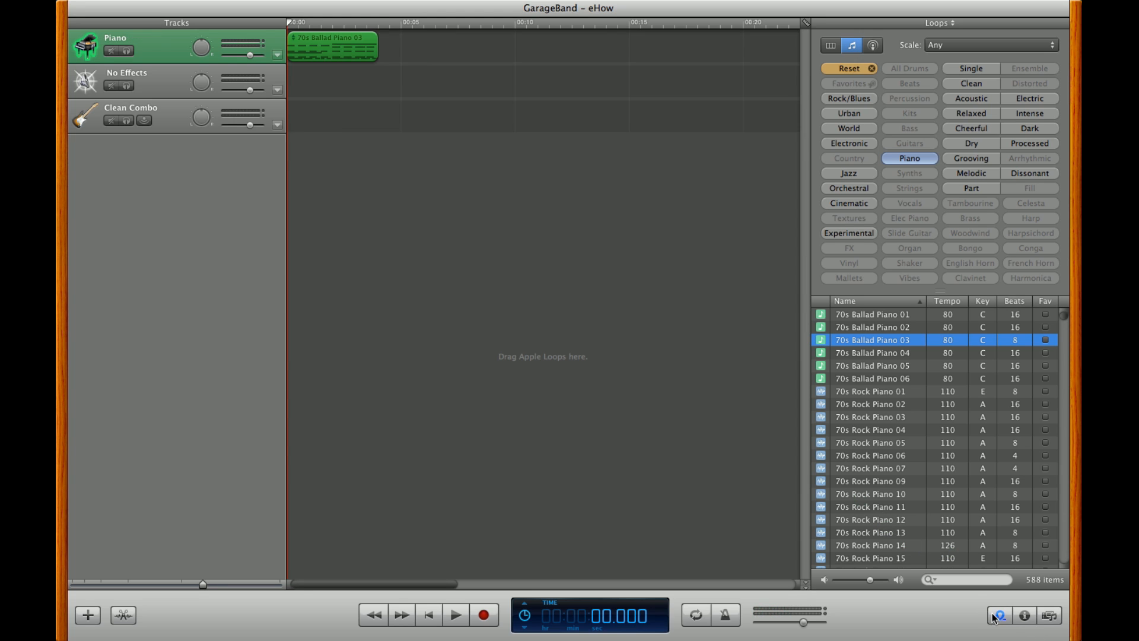
left_click(998, 615)
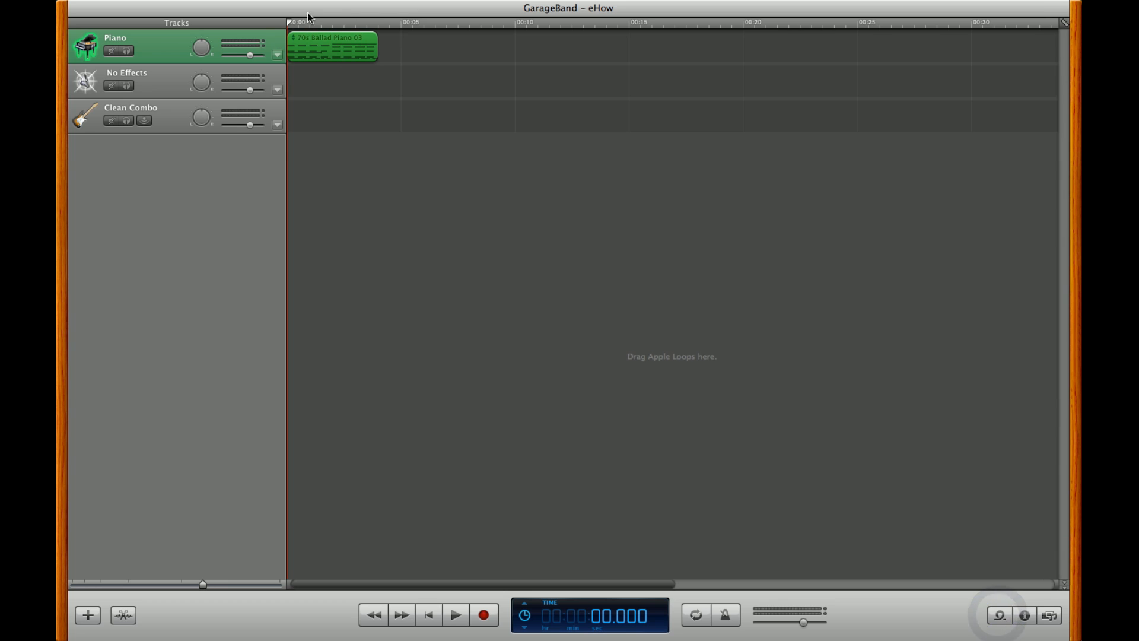
left_click(455, 614)
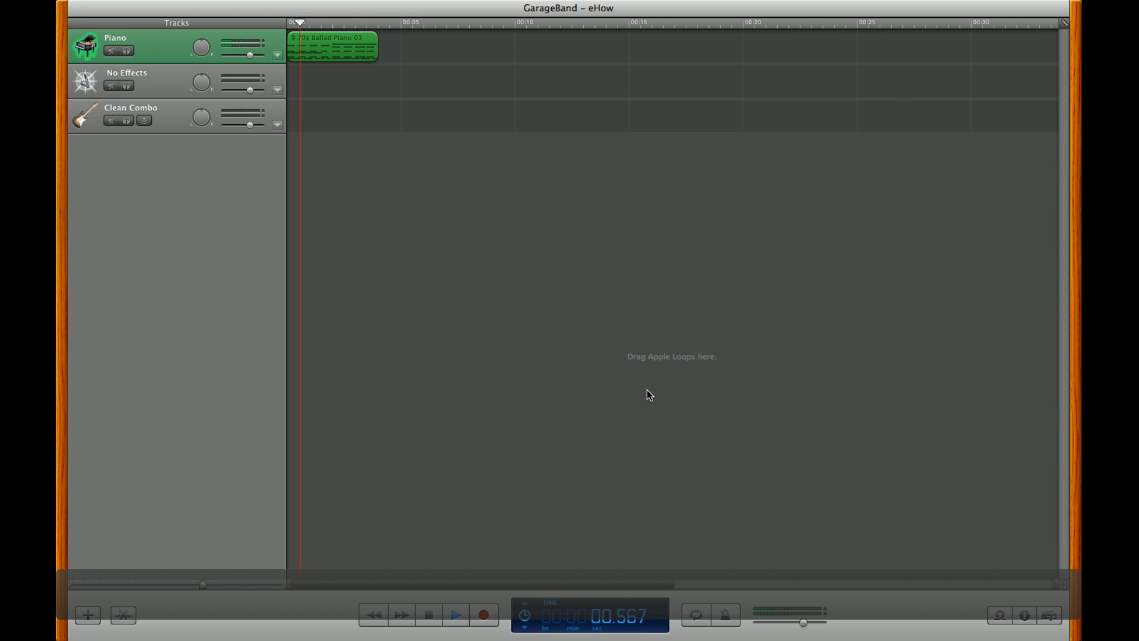
left_click(455, 614)
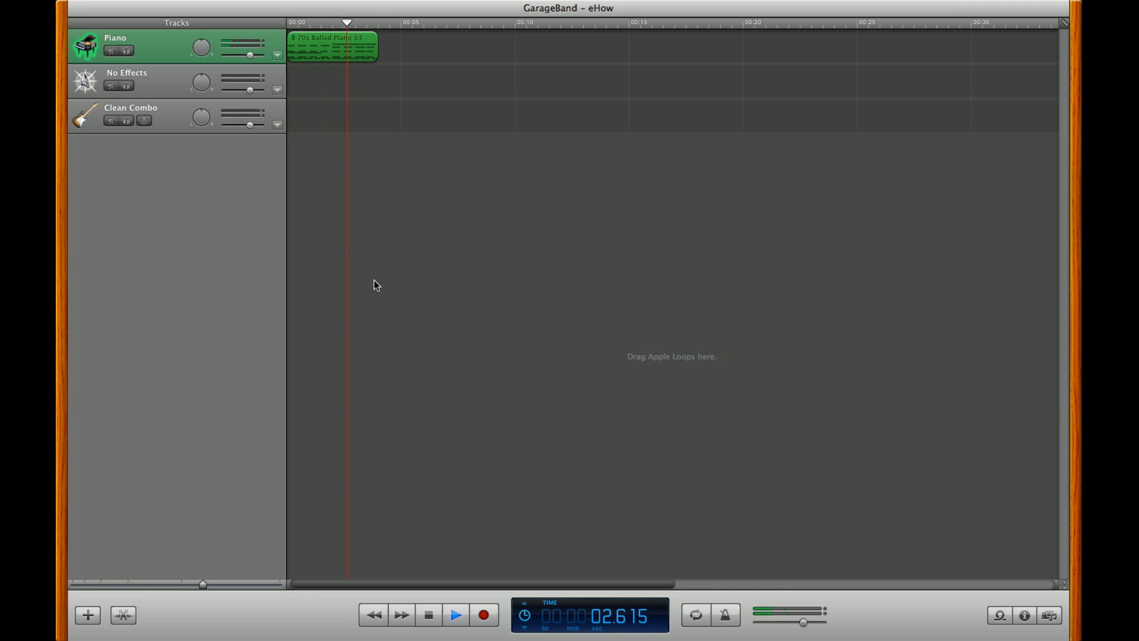
left_click(456, 614)
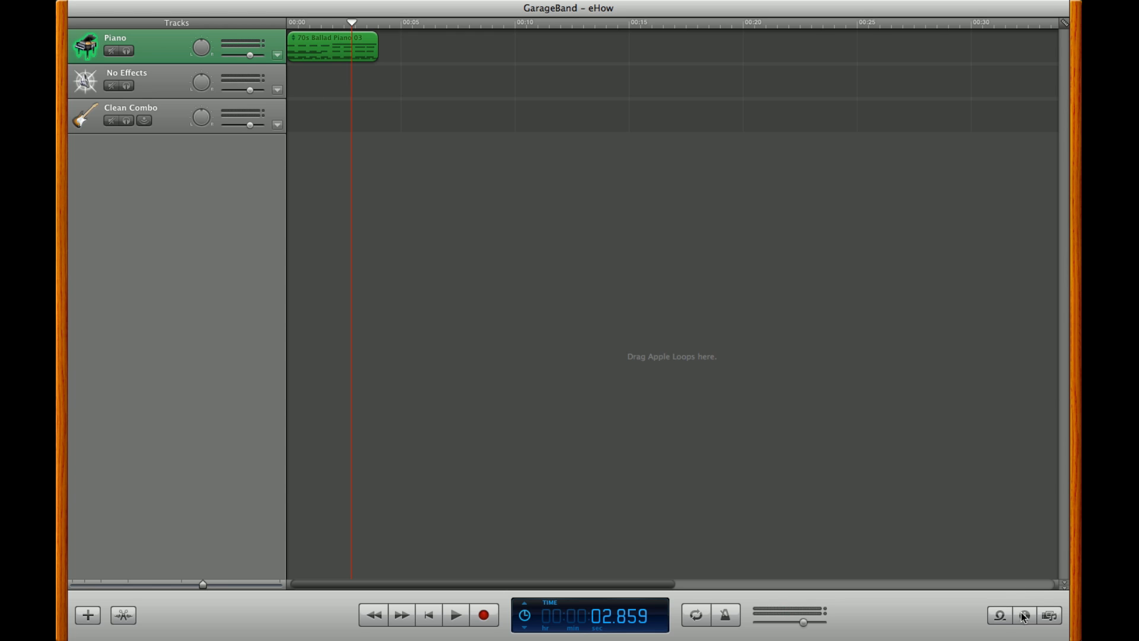
Change the piano track's instrument to Arcade Synth under Synth Leads
left_click(1022, 615)
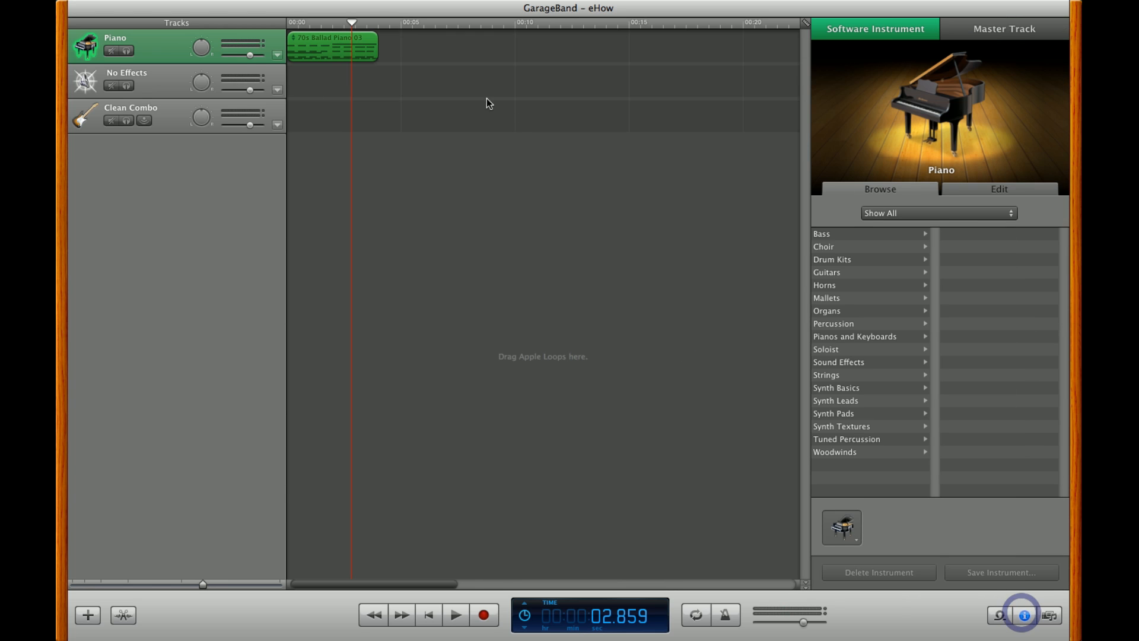
mouse_move(835, 388)
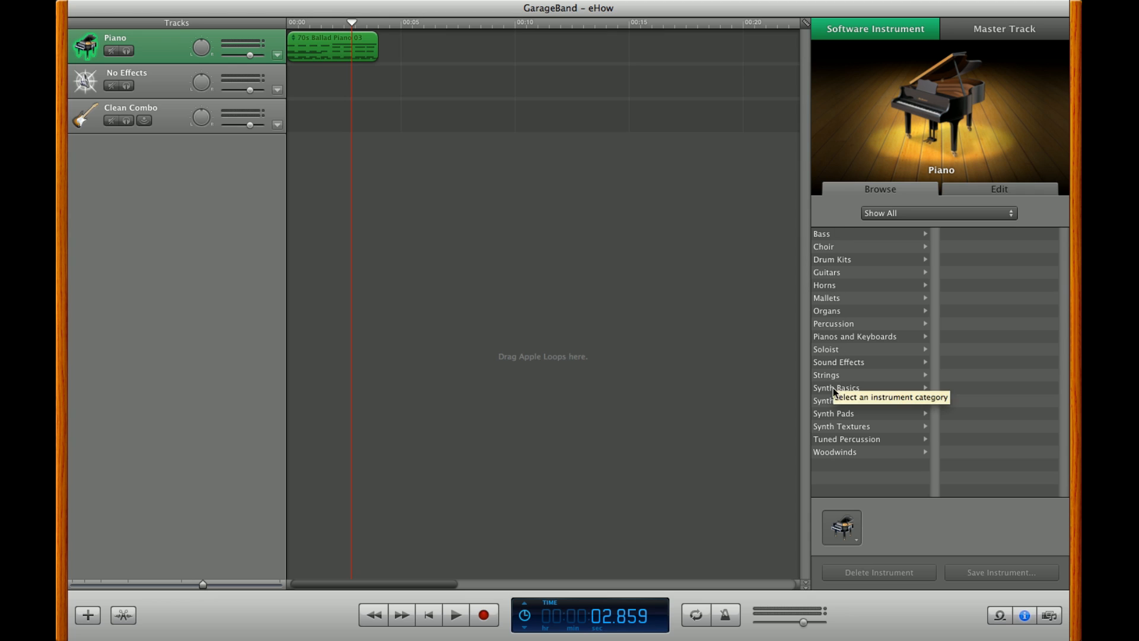
mouse_move(837, 372)
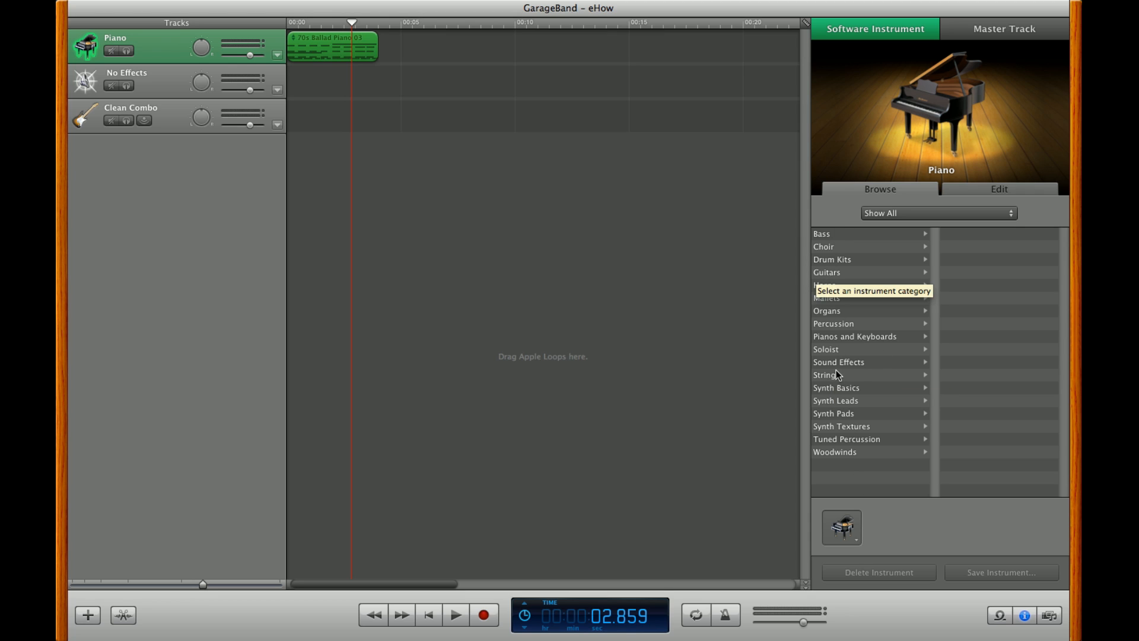
mouse_move(844, 386)
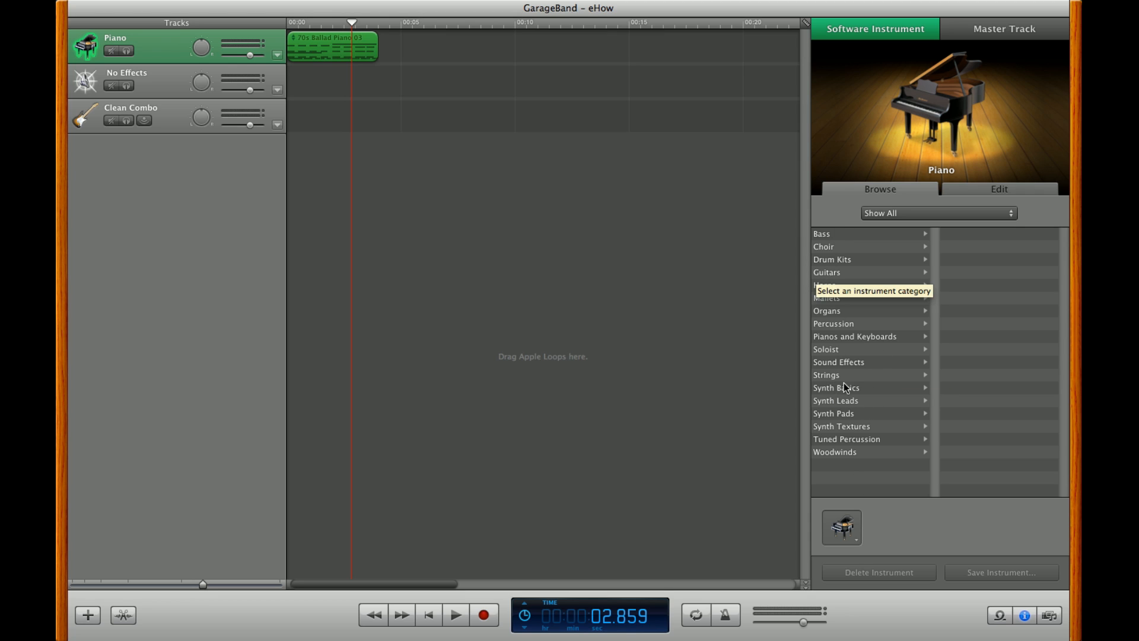
mouse_move(876, 424)
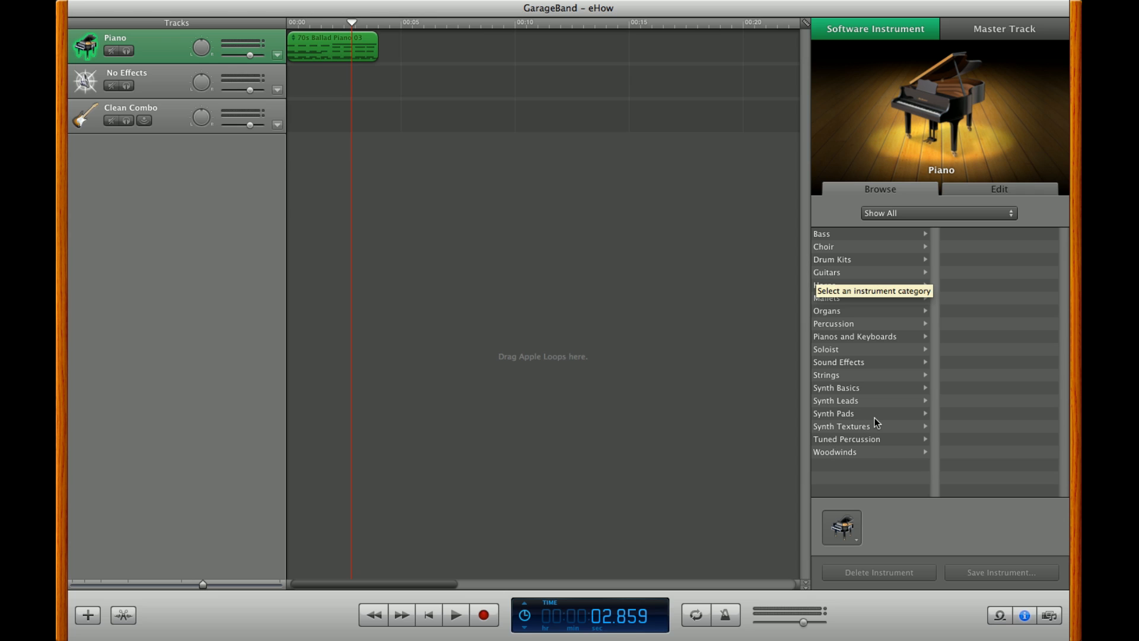
left_click(835, 400)
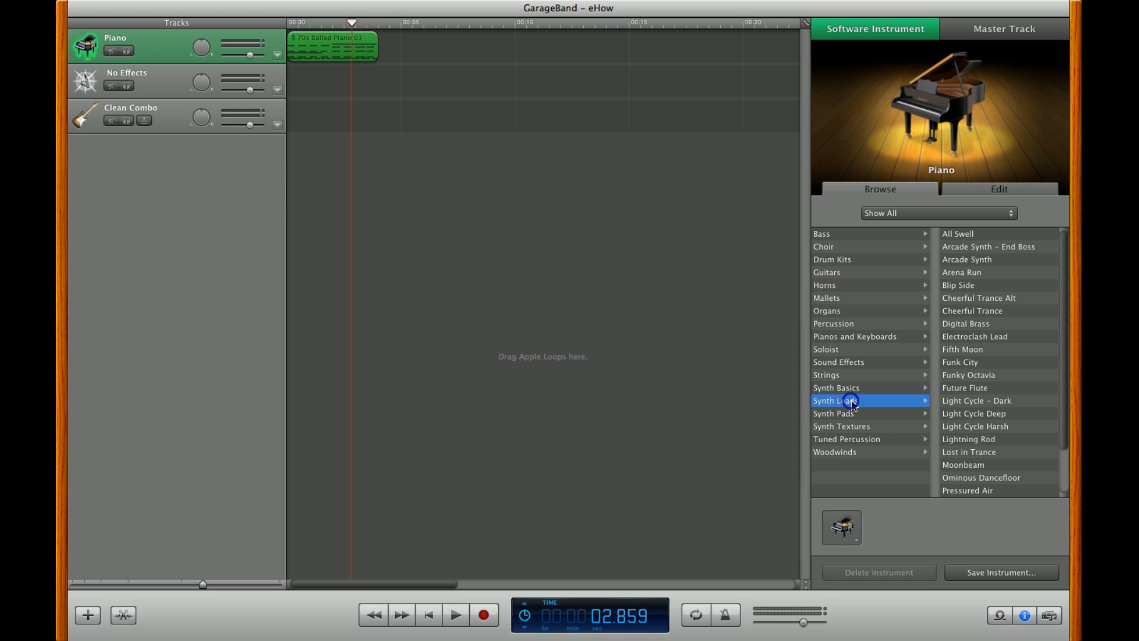
mouse_move(987, 270)
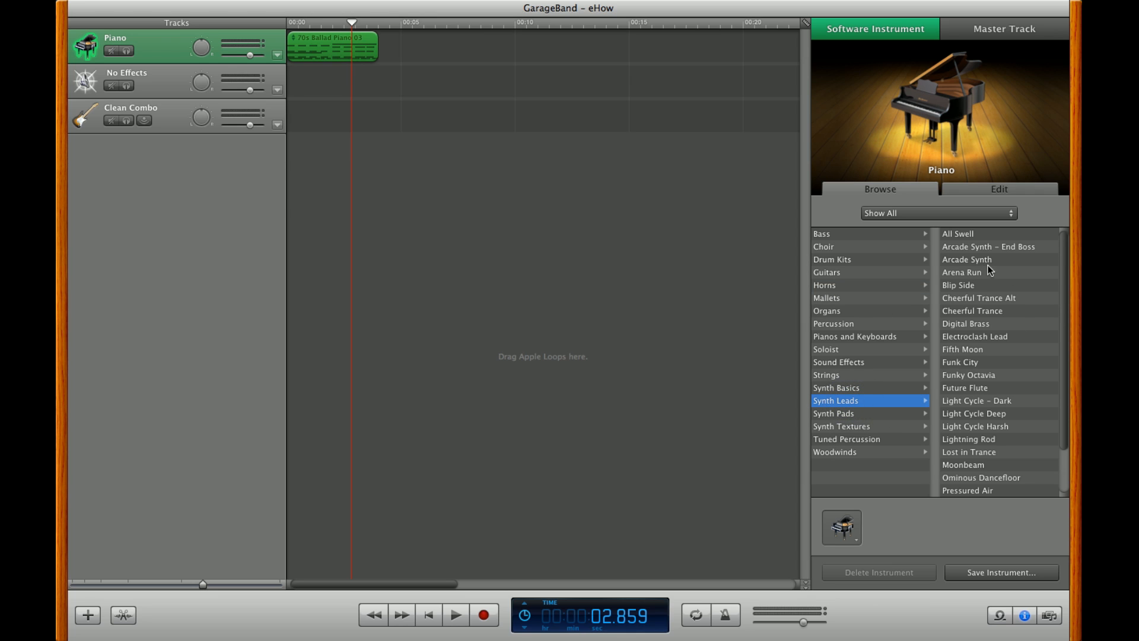
mouse_move(970, 239)
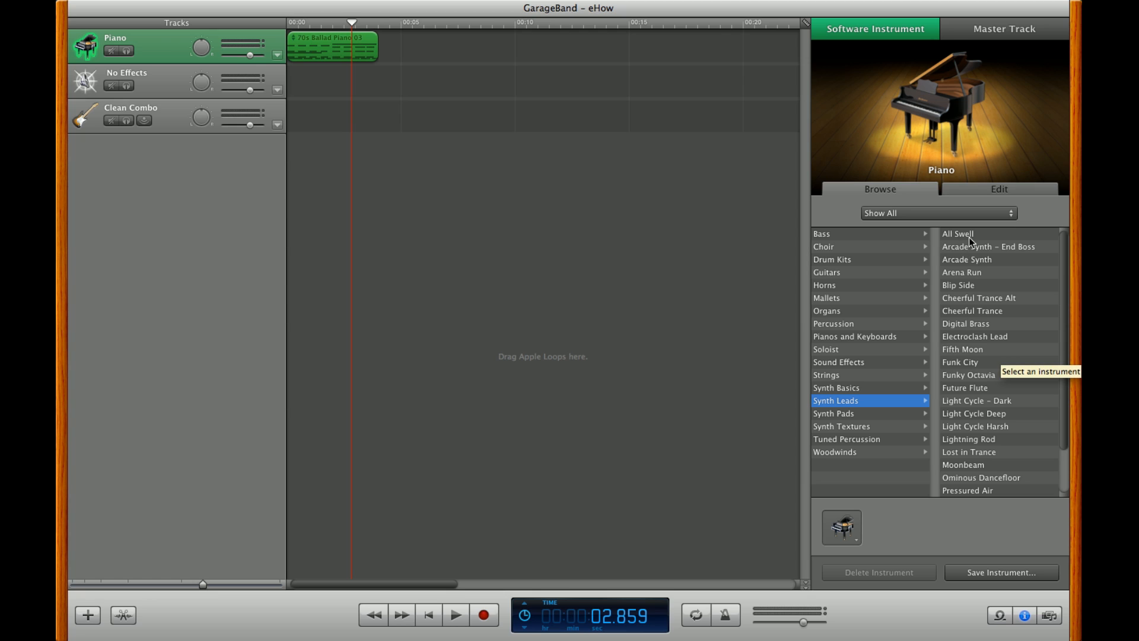
mouse_move(1010, 272)
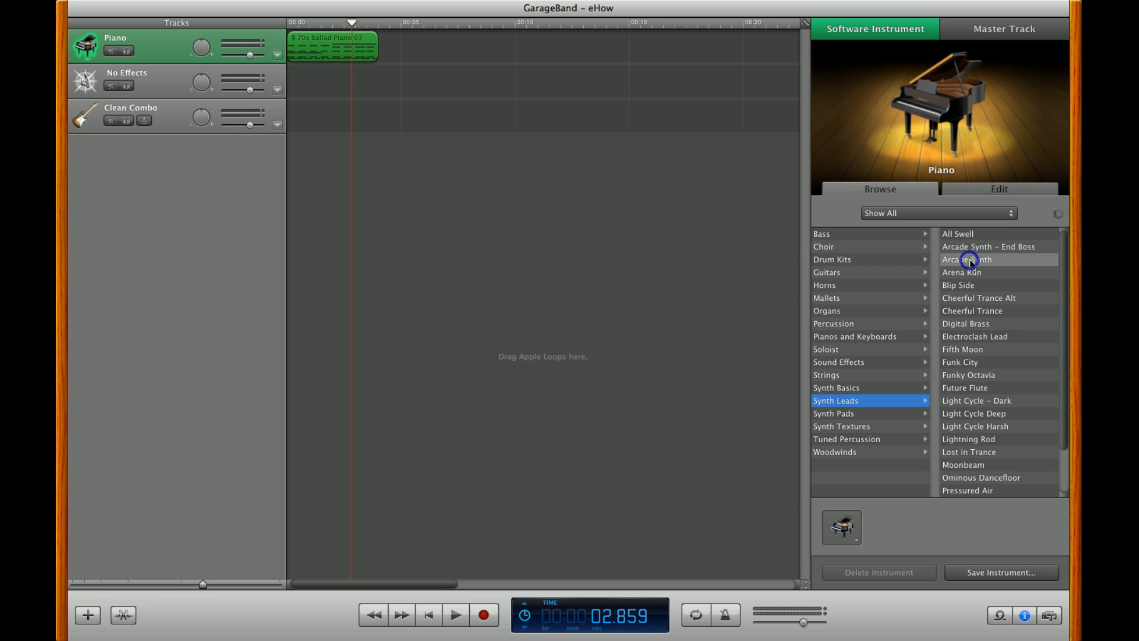
left_click(967, 259)
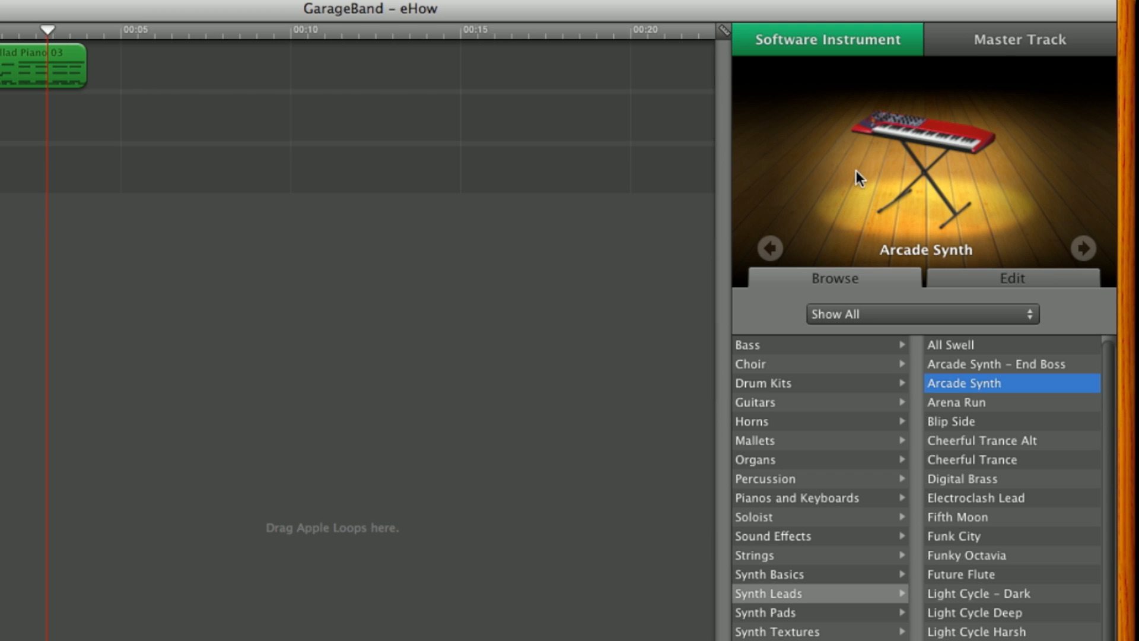
mouse_move(907, 328)
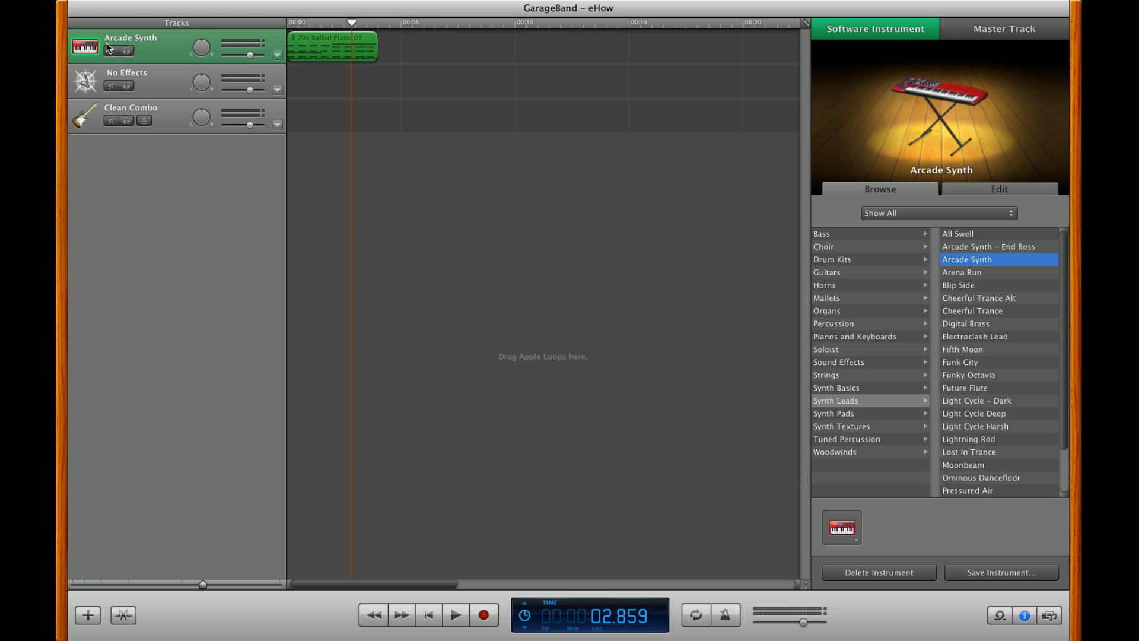
mouse_move(147, 48)
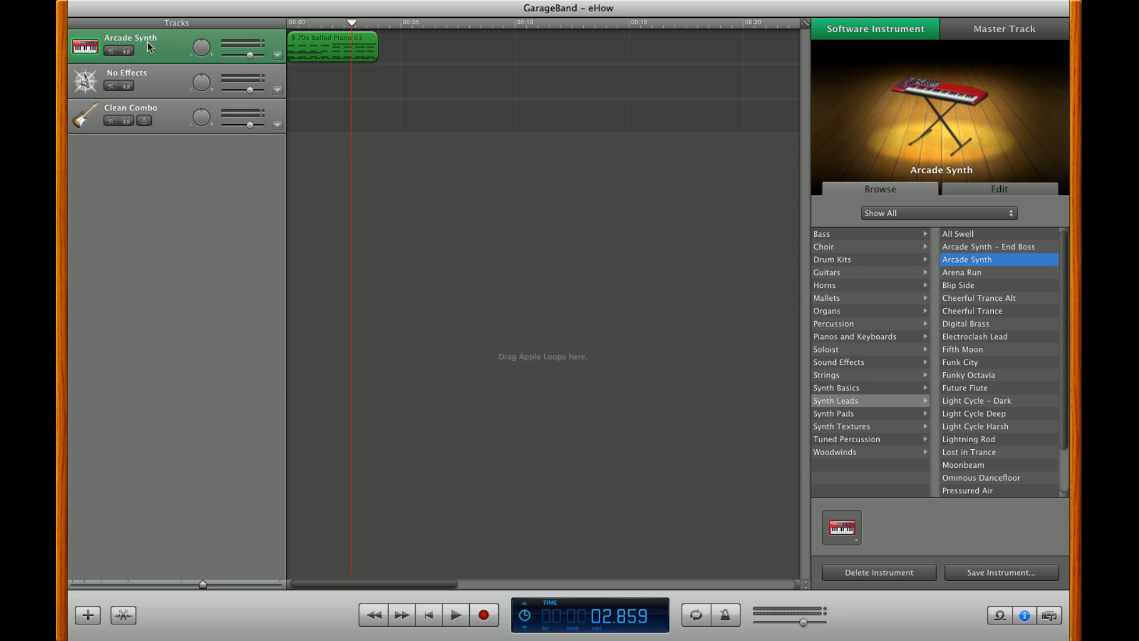
mouse_move(416, 629)
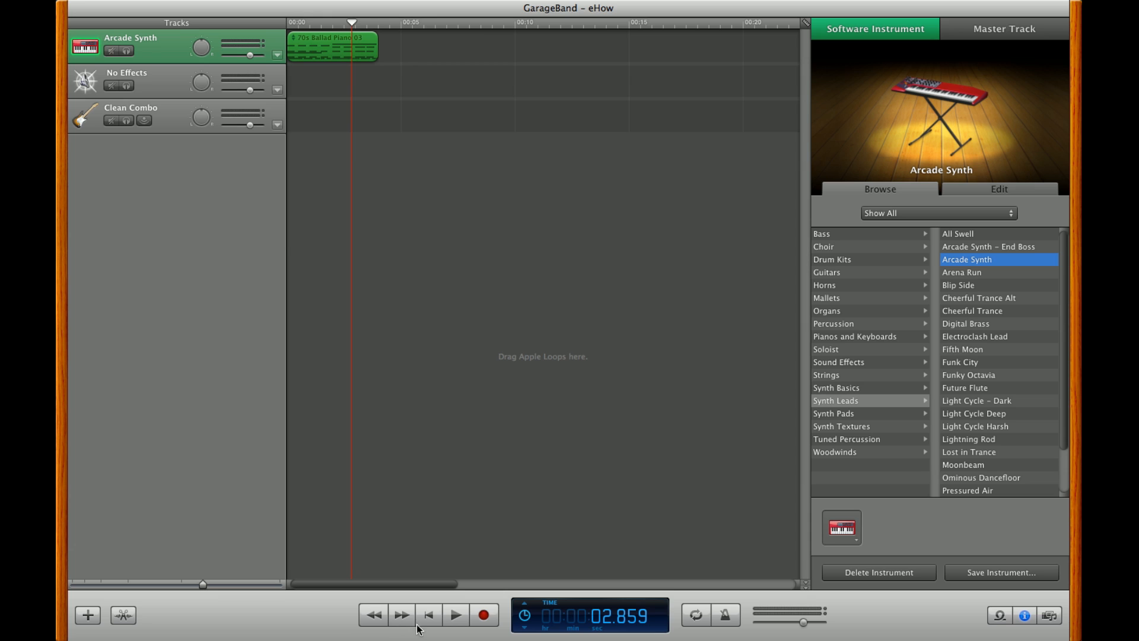
left_click(455, 614)
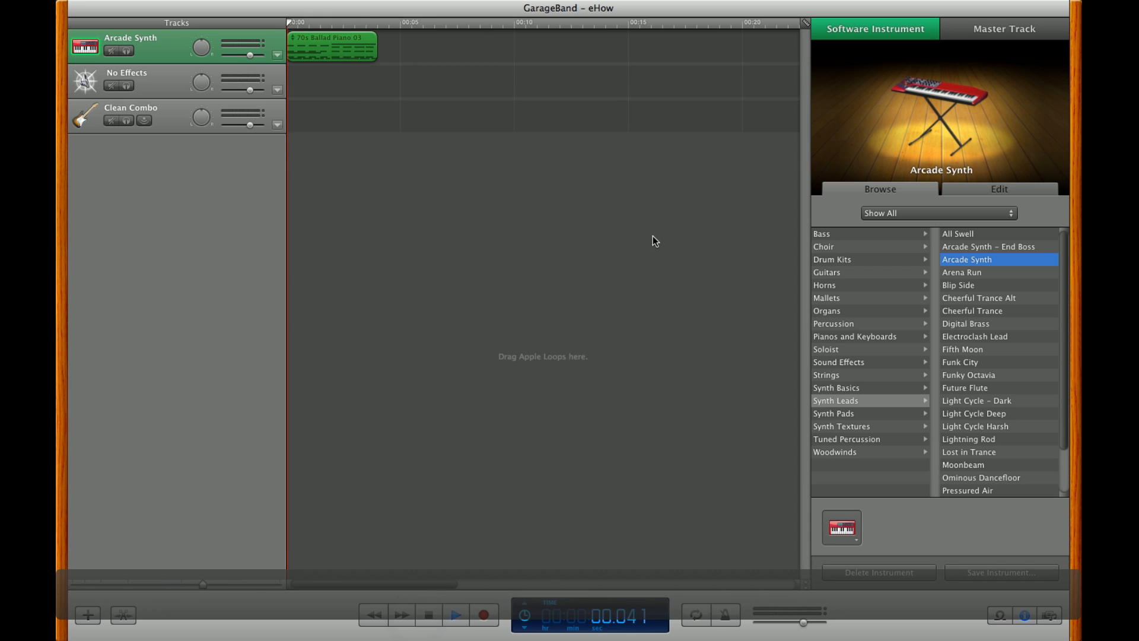
left_click(456, 614)
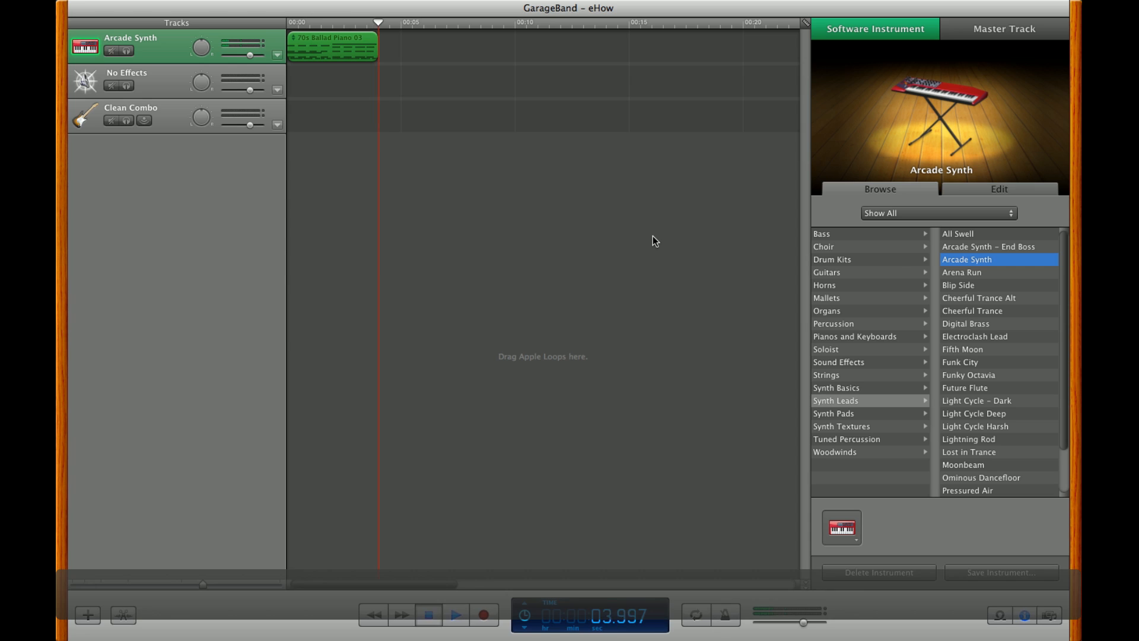
left_click(455, 615)
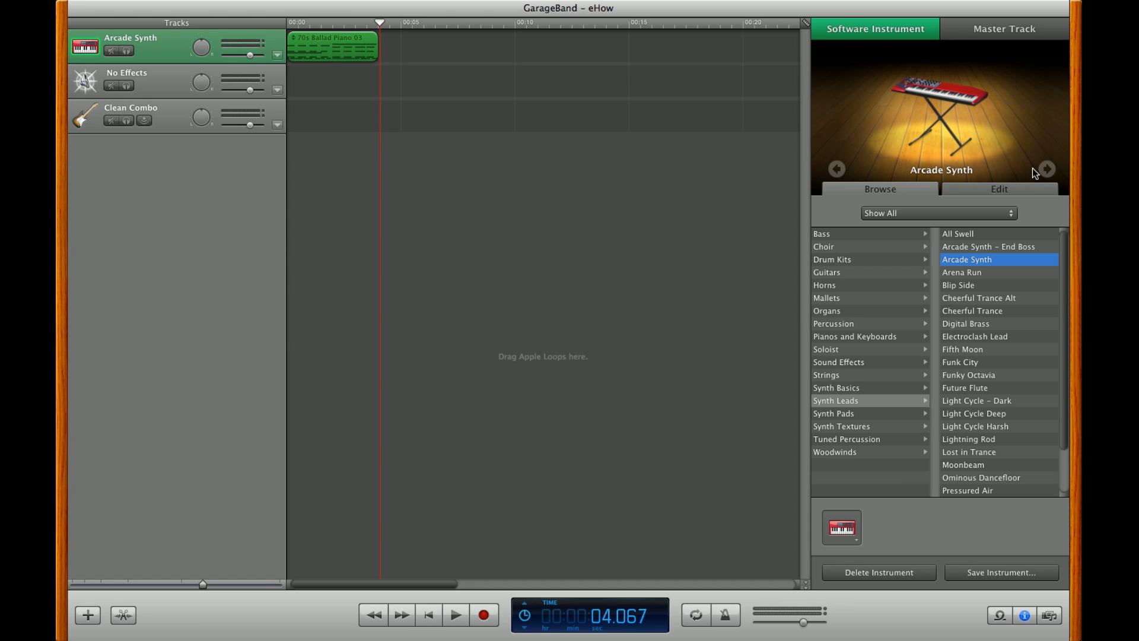
mouse_move(973, 421)
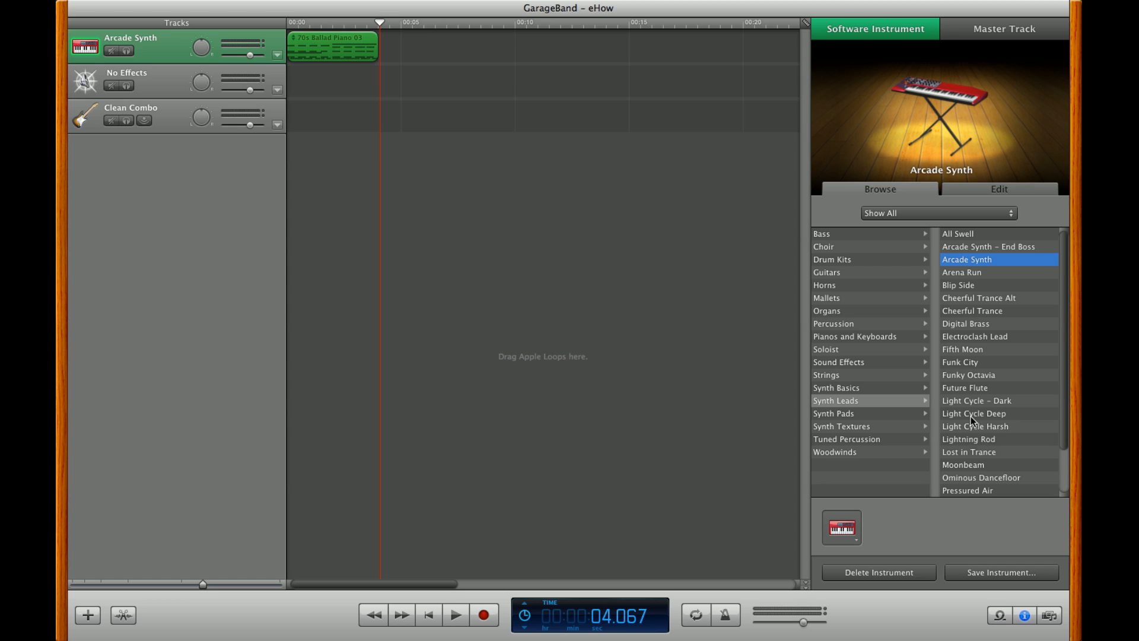
mouse_move(973, 420)
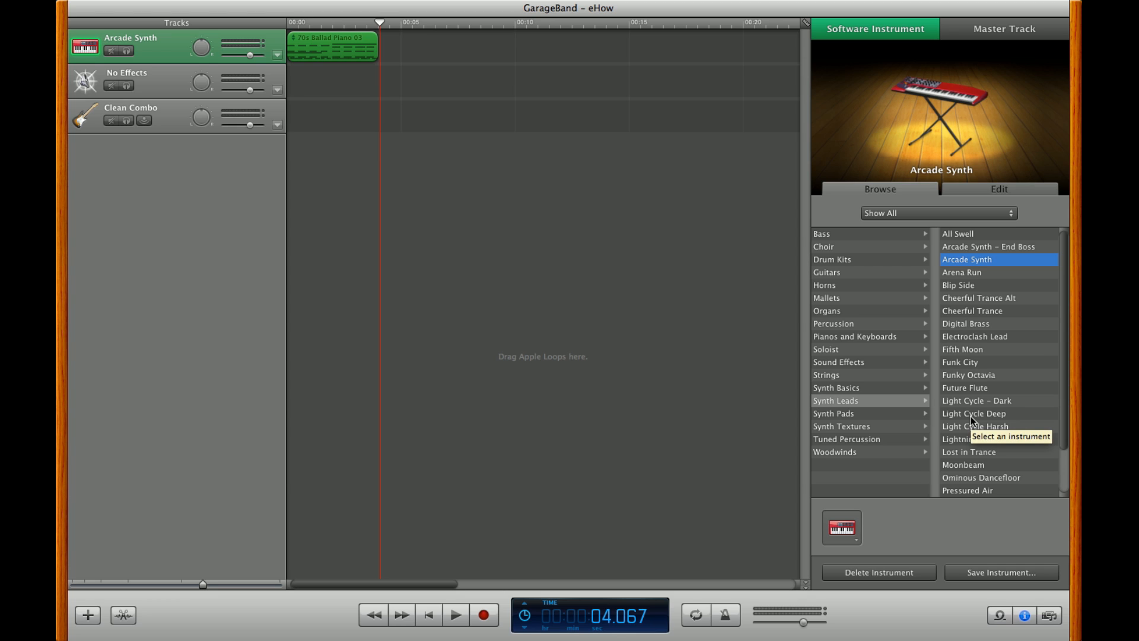
mouse_move(971, 537)
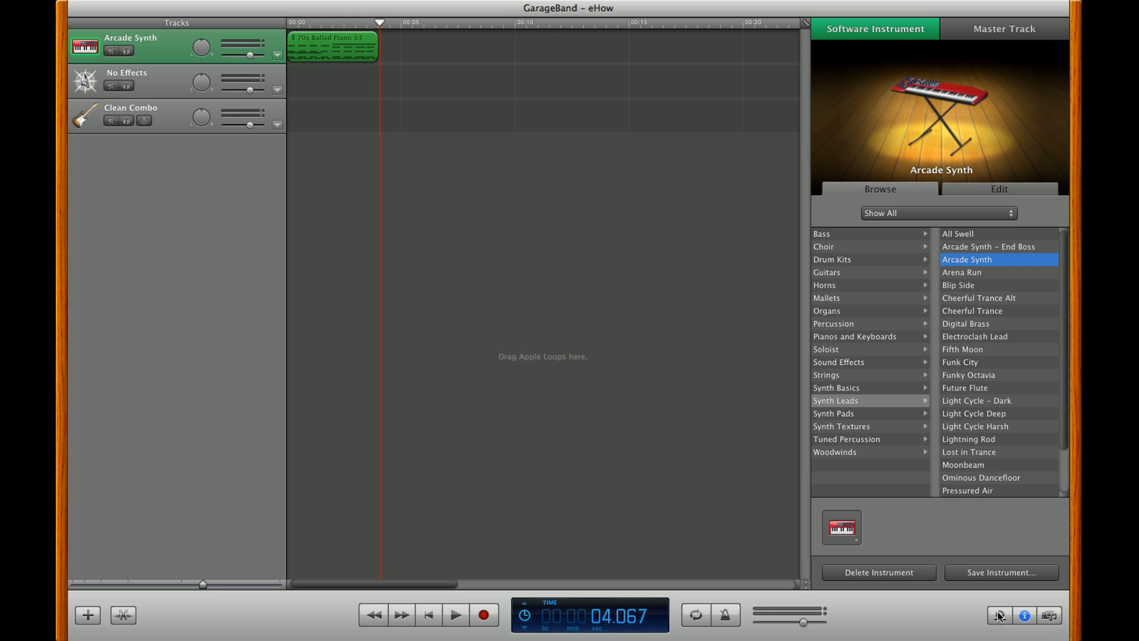
Add the 70s Rock Piano 01 loop as a new track at the project start
left_click(999, 615)
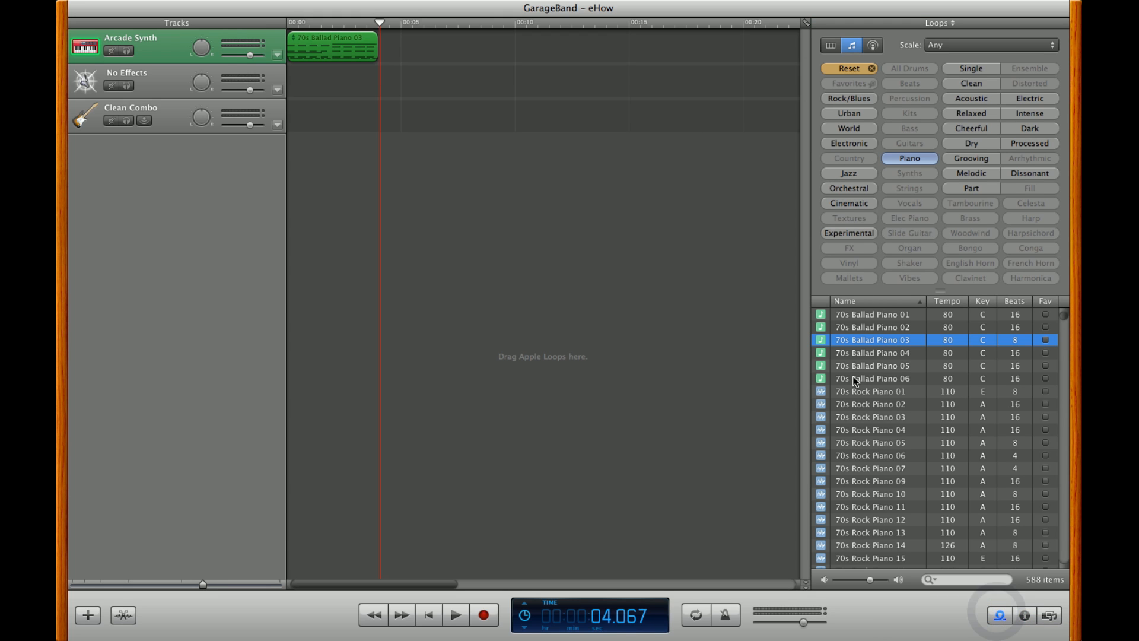
mouse_move(832, 469)
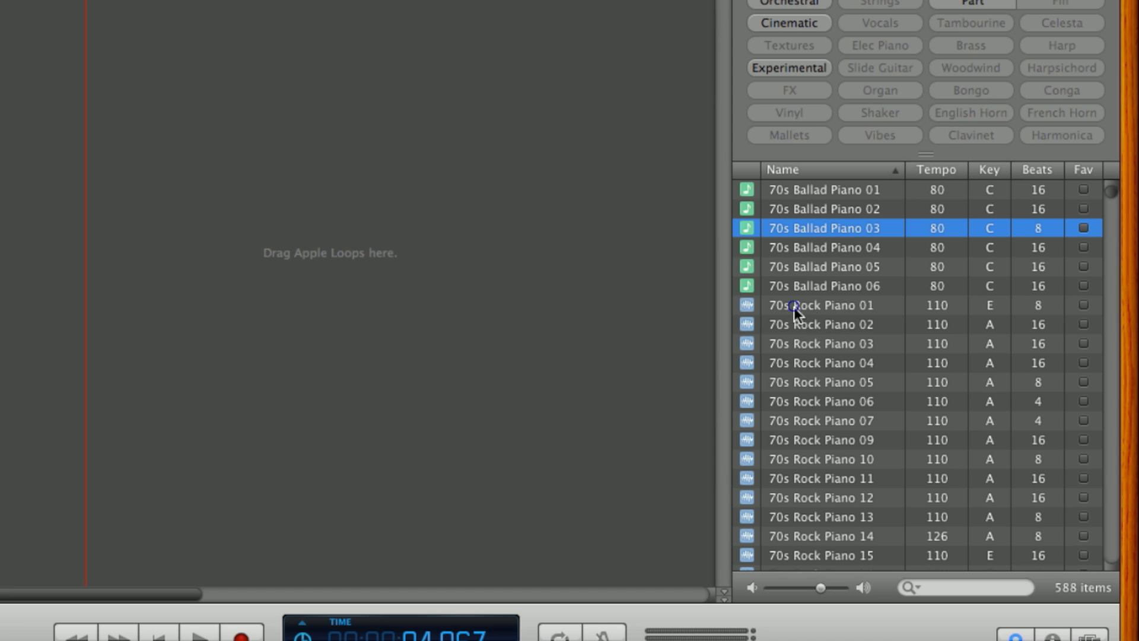
left_click(828, 305)
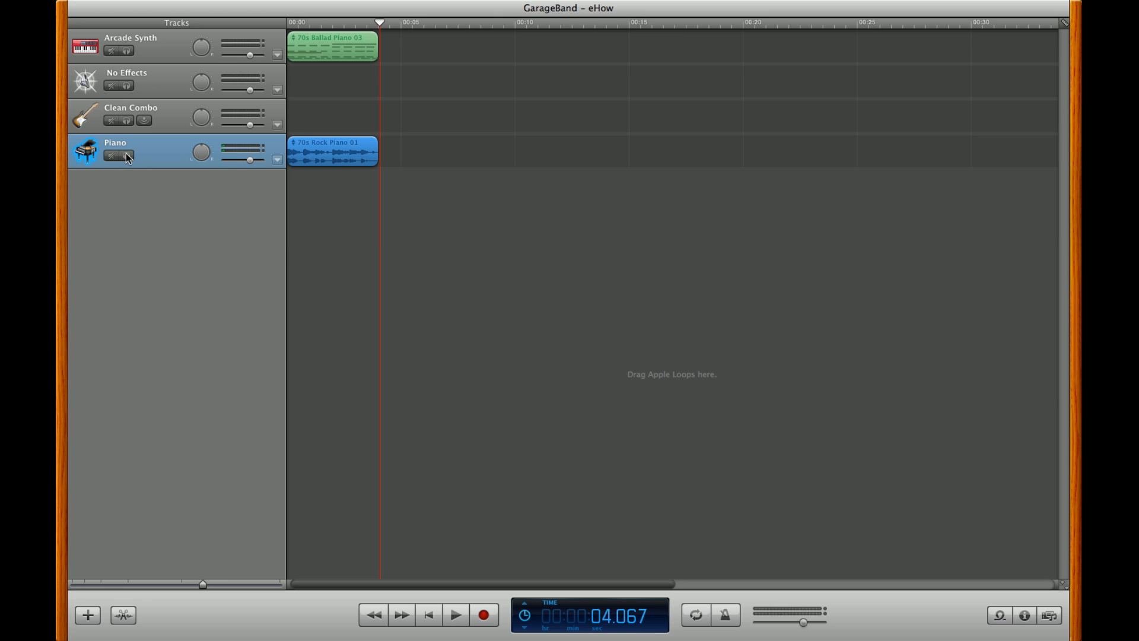
Solo the rock Piano track and play it from the beginning, then stop
left_click(127, 153)
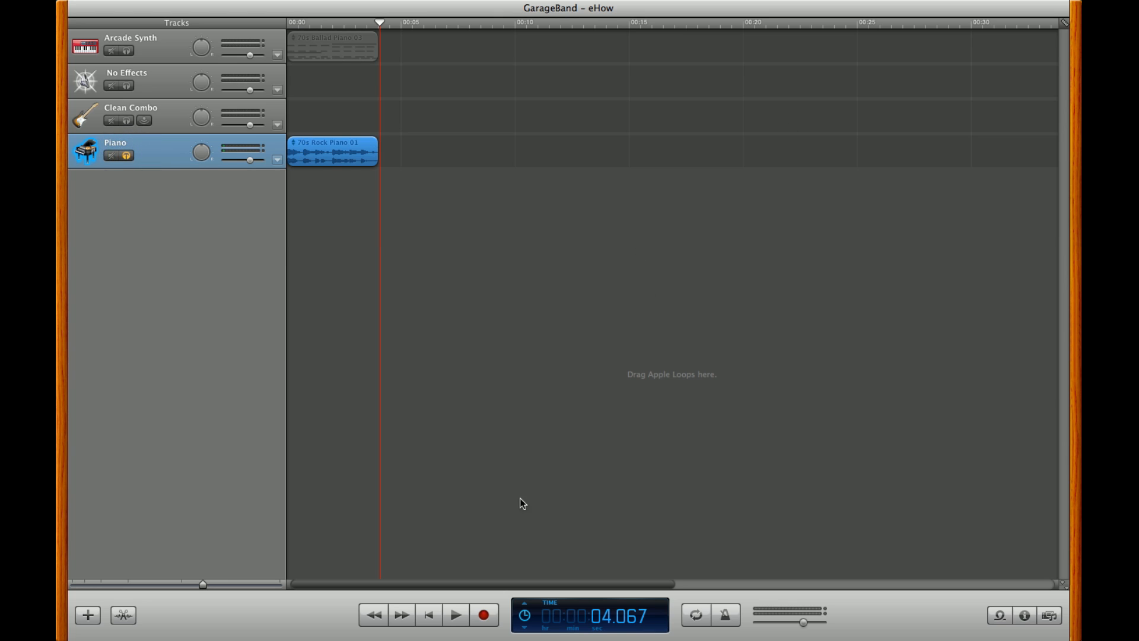
left_click(428, 615)
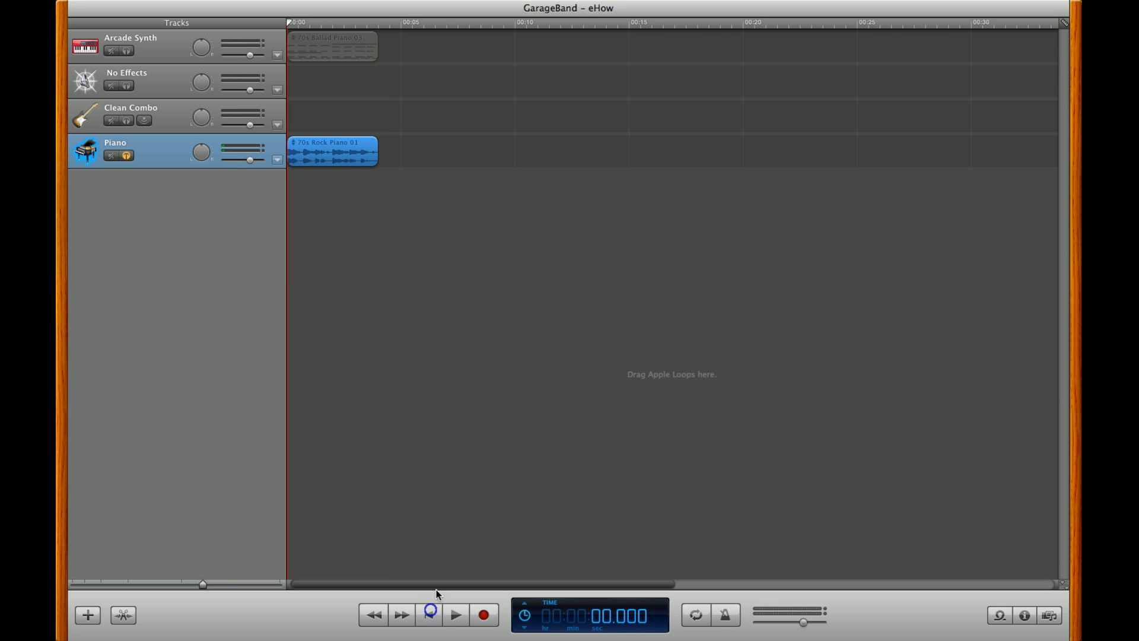
left_click(455, 615)
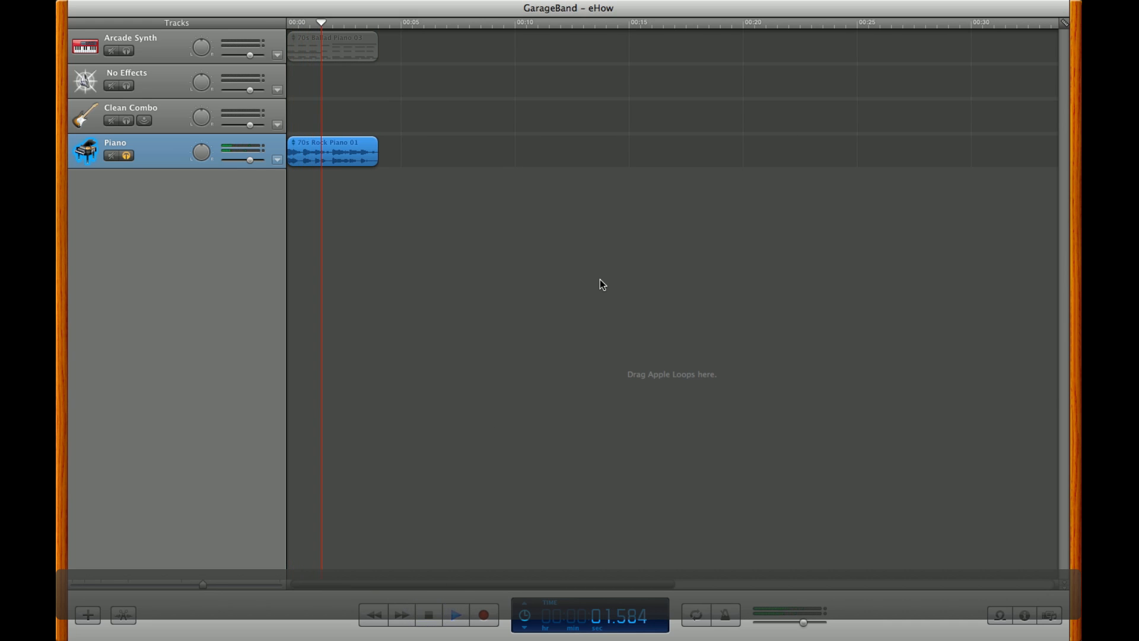
left_click(455, 615)
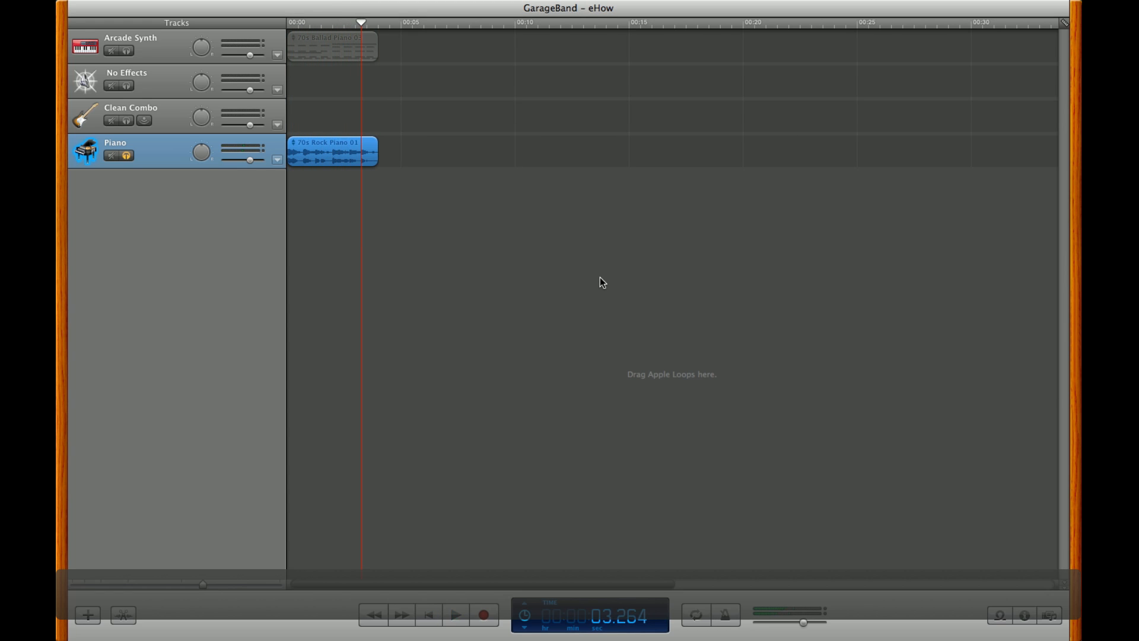
mouse_move(854, 547)
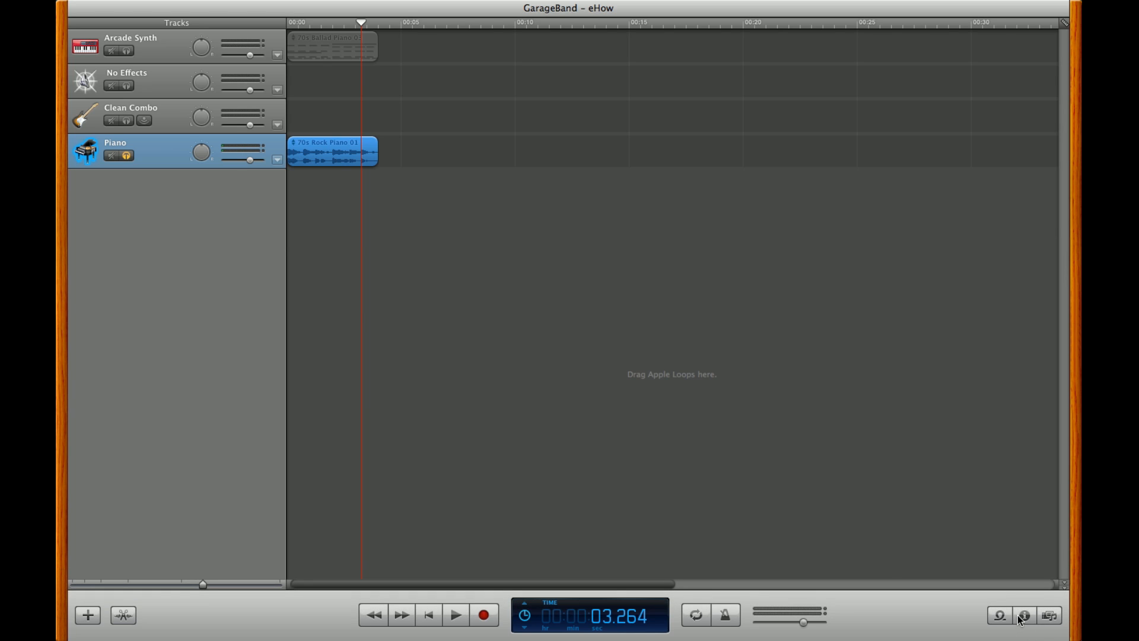
mouse_move(519, 266)
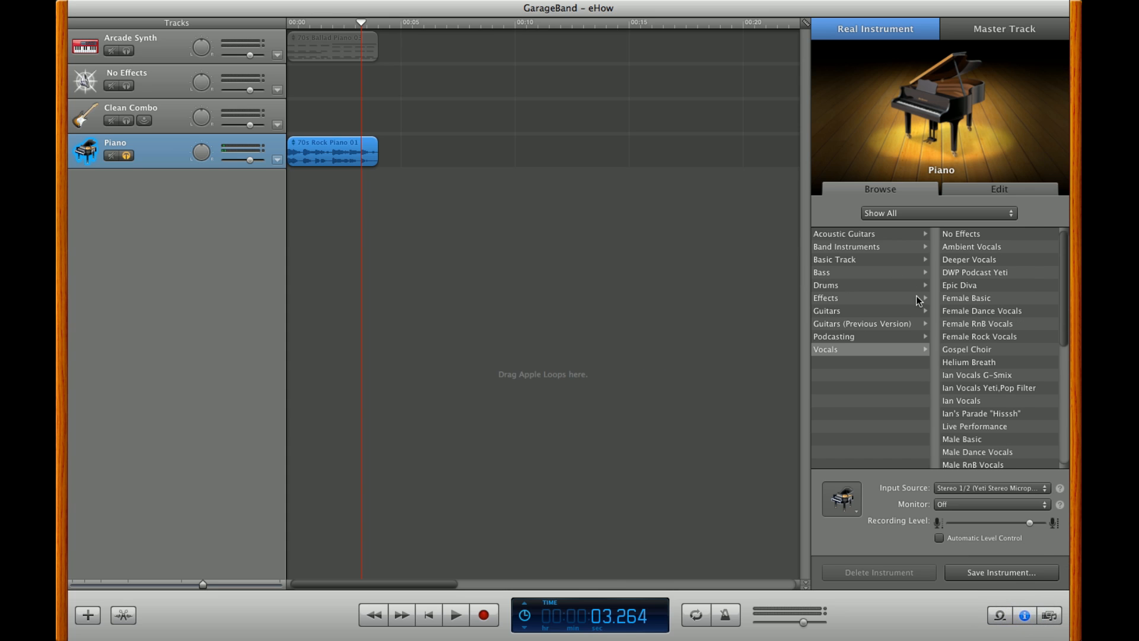
mouse_move(877, 282)
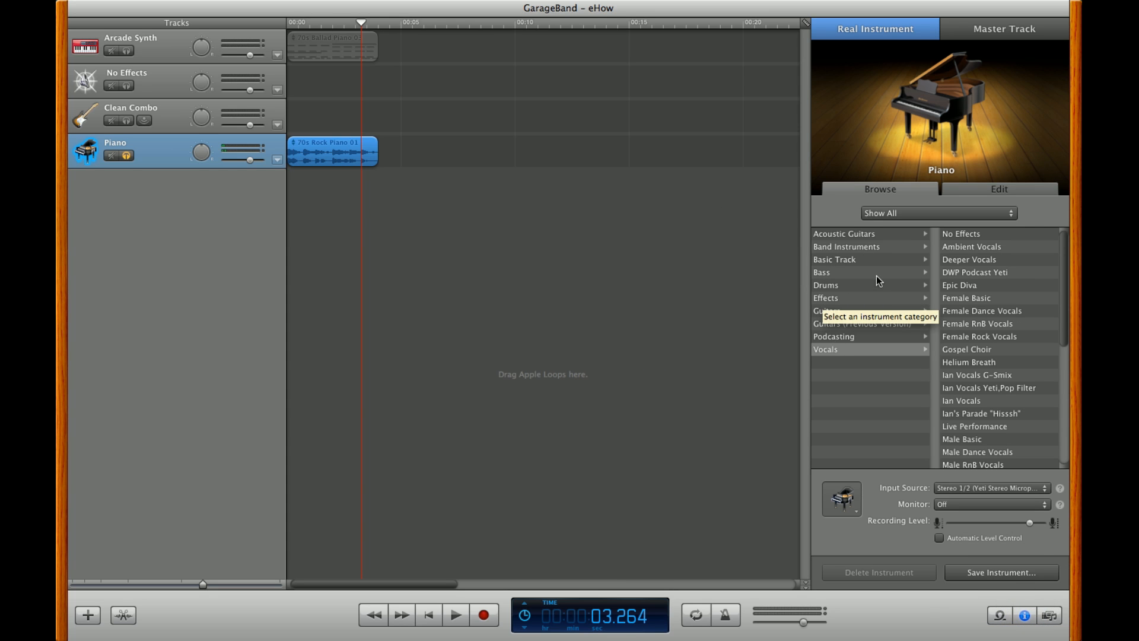
mouse_move(842, 302)
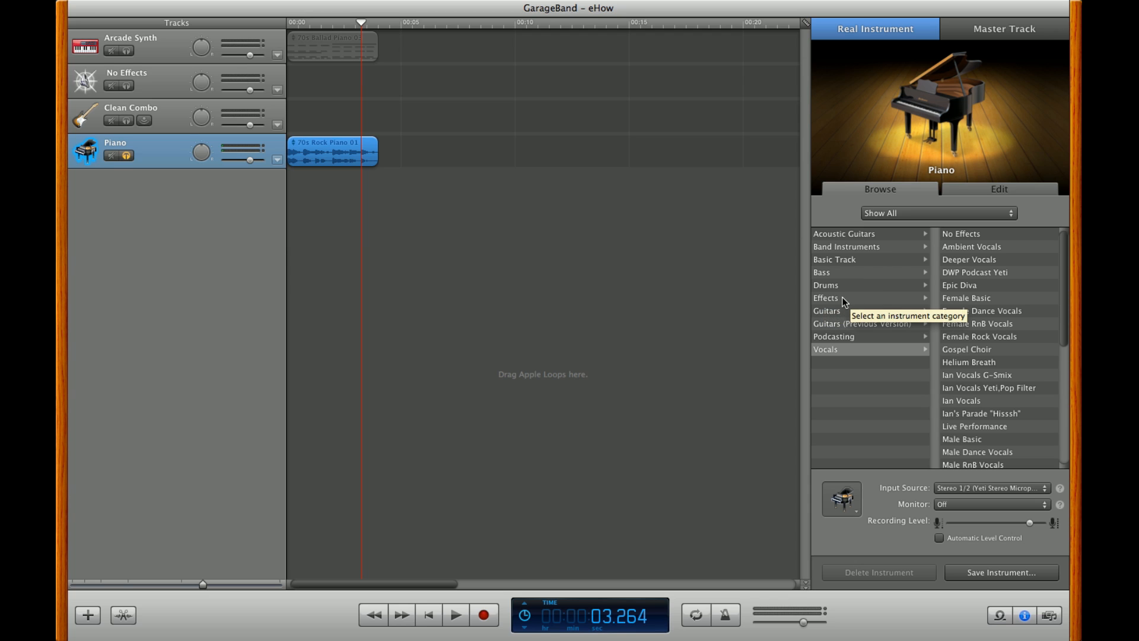
Give the rock piano track the Atari Sings preset from the Effects category
left_click(825, 298)
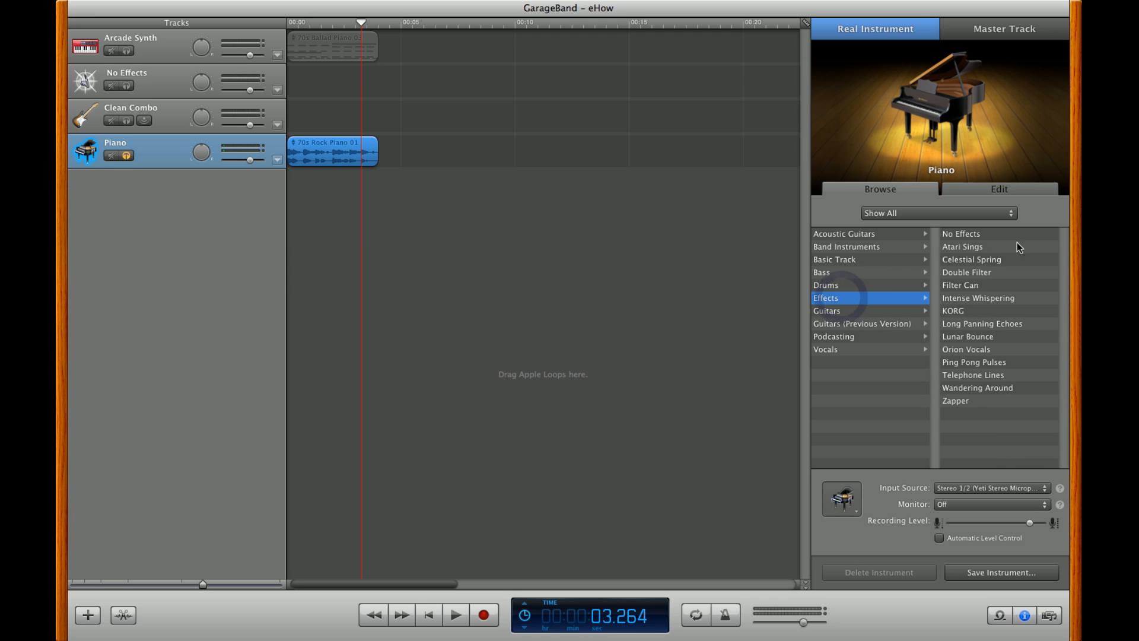
mouse_move(1030, 254)
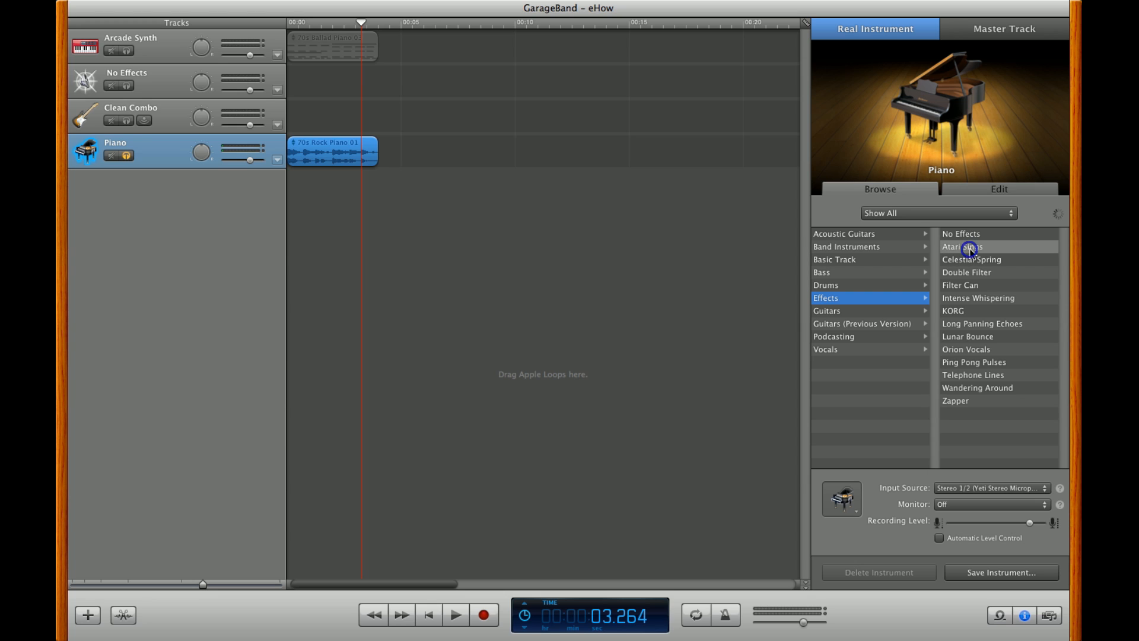
left_click(962, 247)
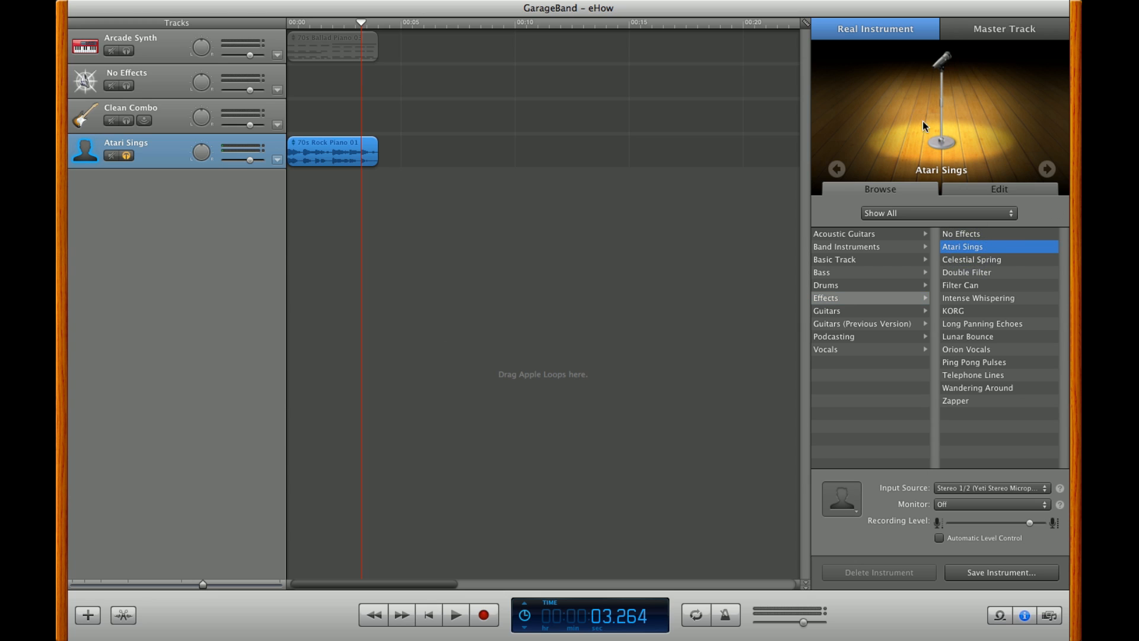
mouse_move(598, 219)
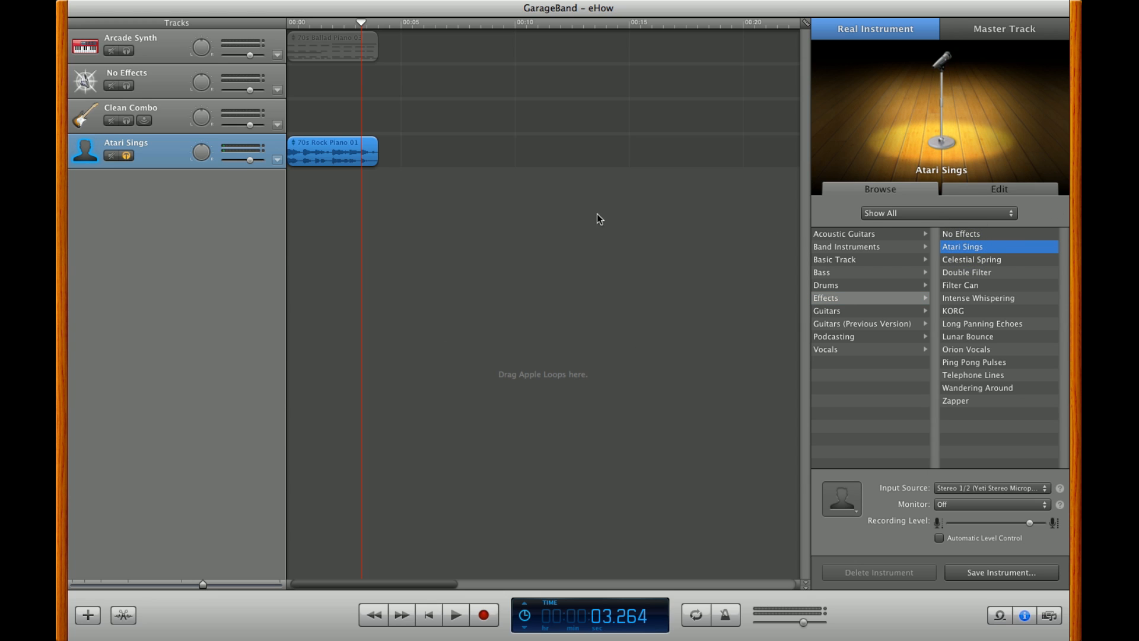
left_click(428, 614)
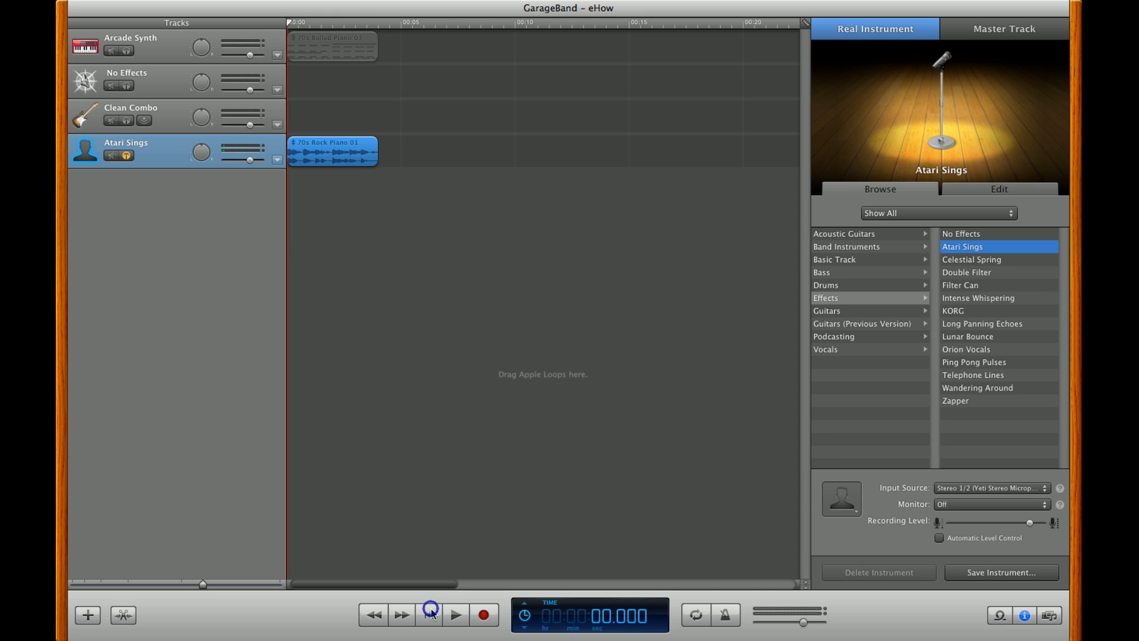
left_click(454, 614)
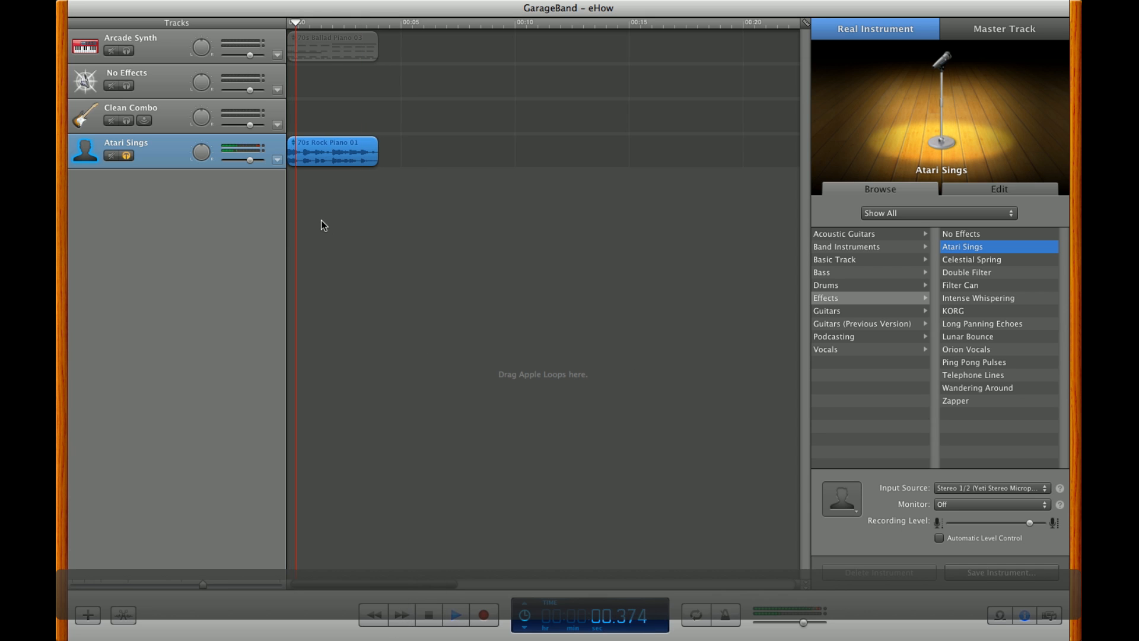
left_click(455, 614)
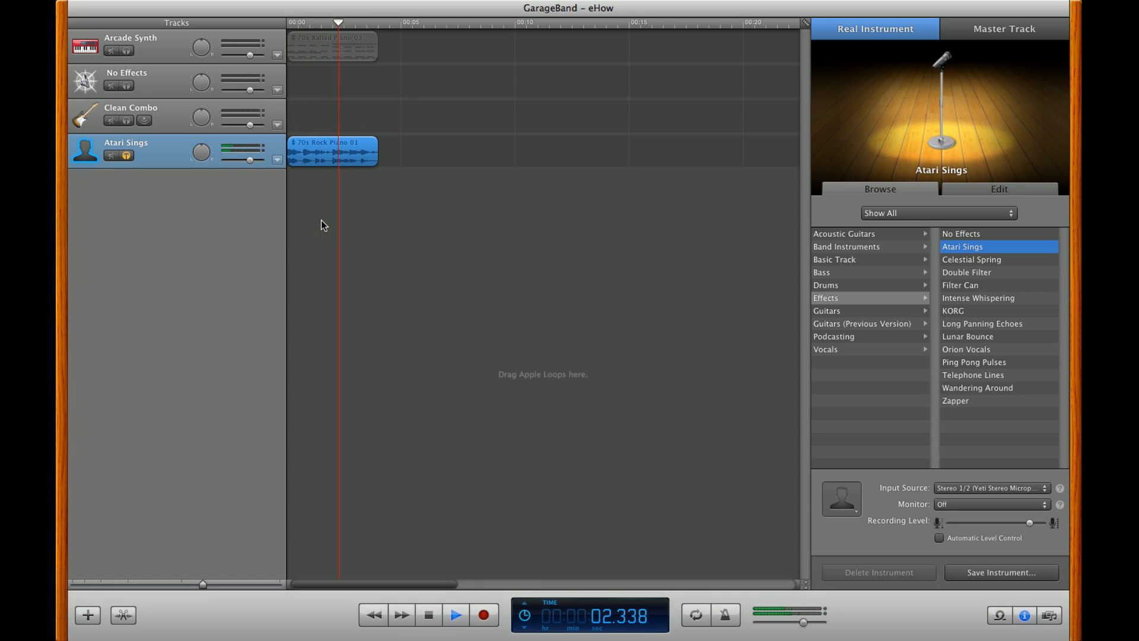